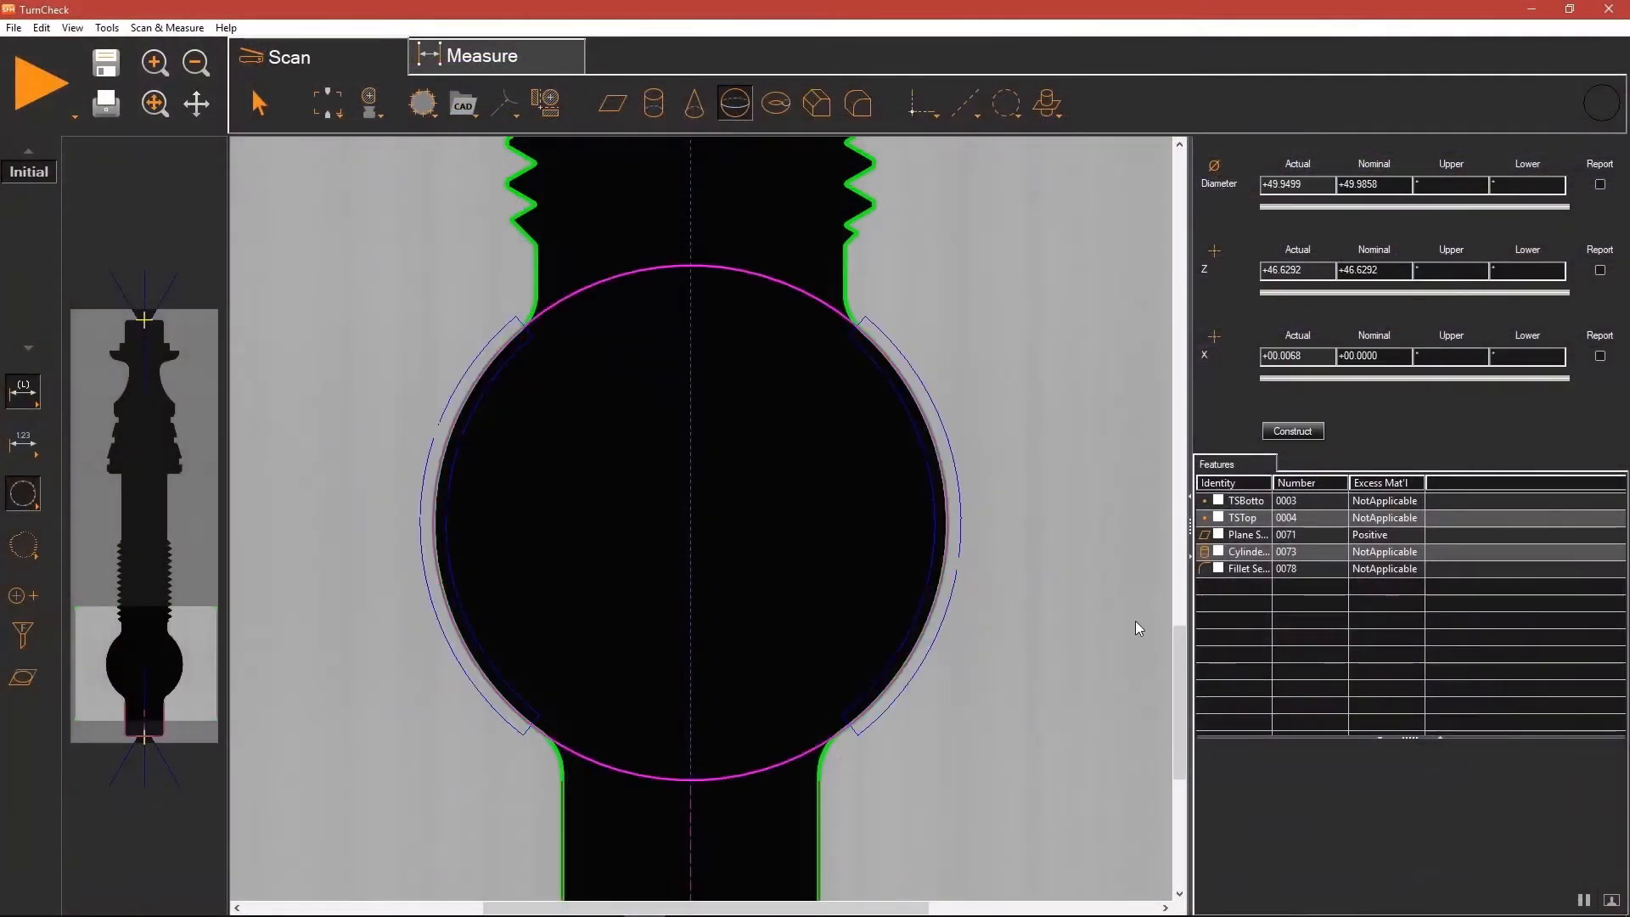
- Construct Sphere feature 0084 from the fitted circle on the ball section
{"action": "left_click", "coordinate": [1045, 104]}
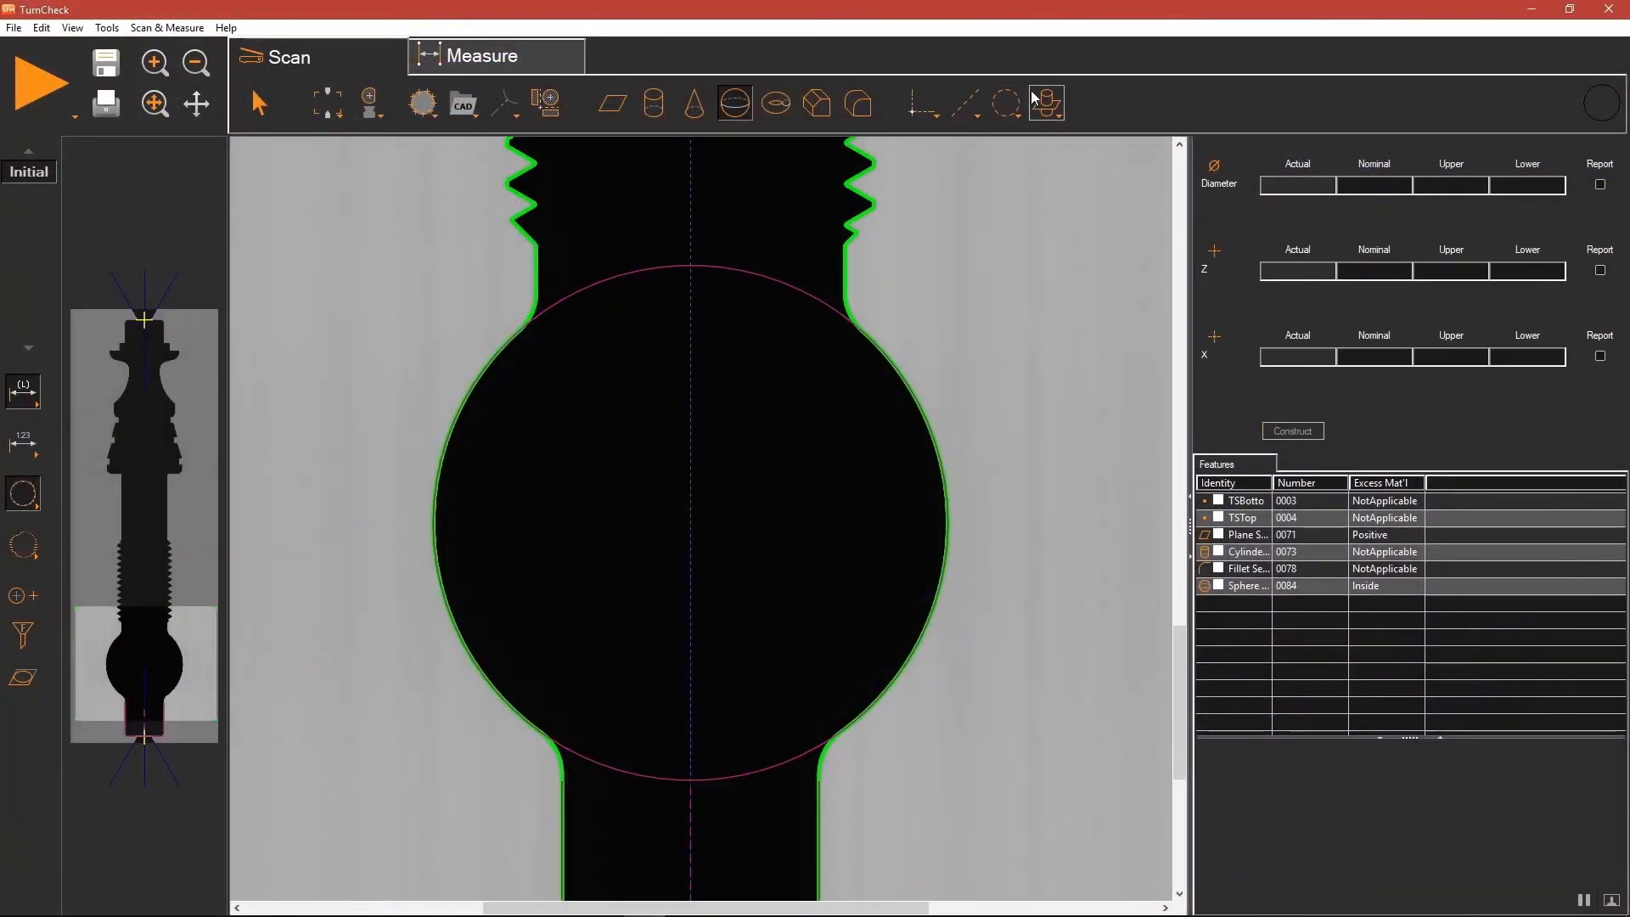